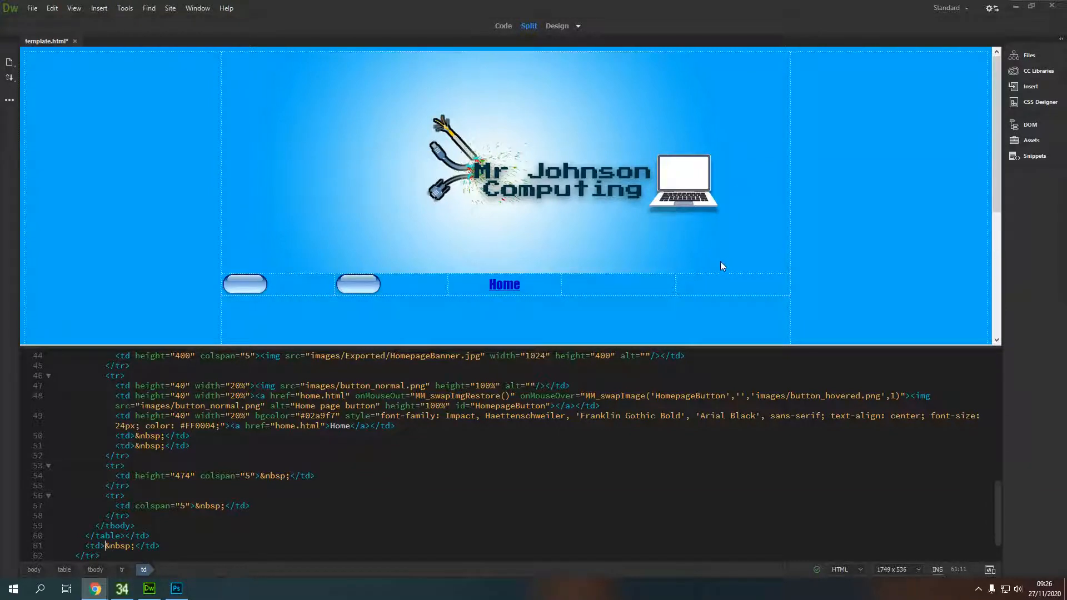
mouse_move(839, 260)
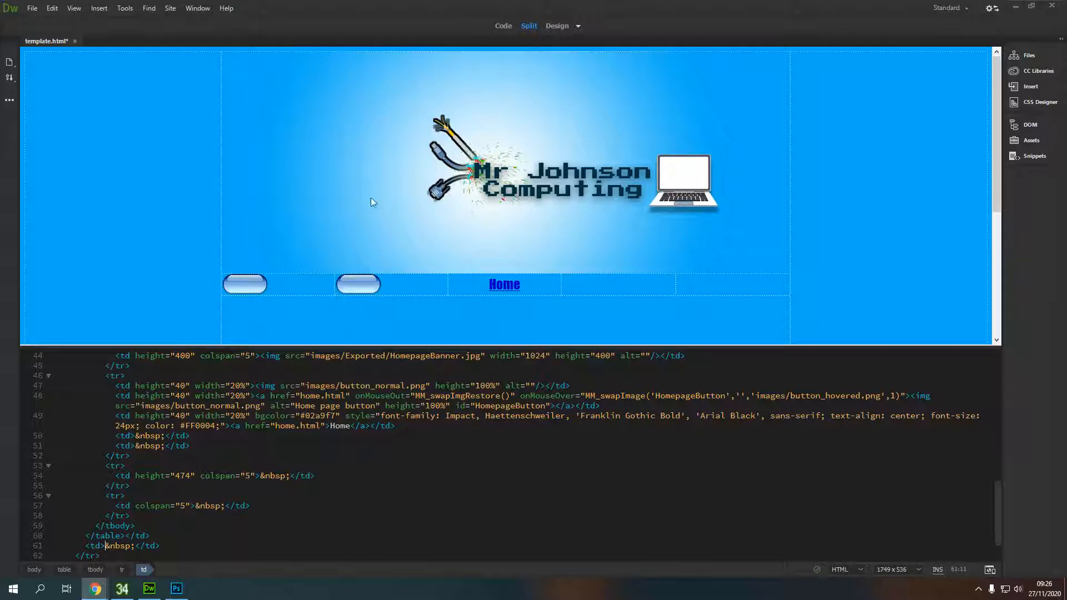
mouse_move(664, 218)
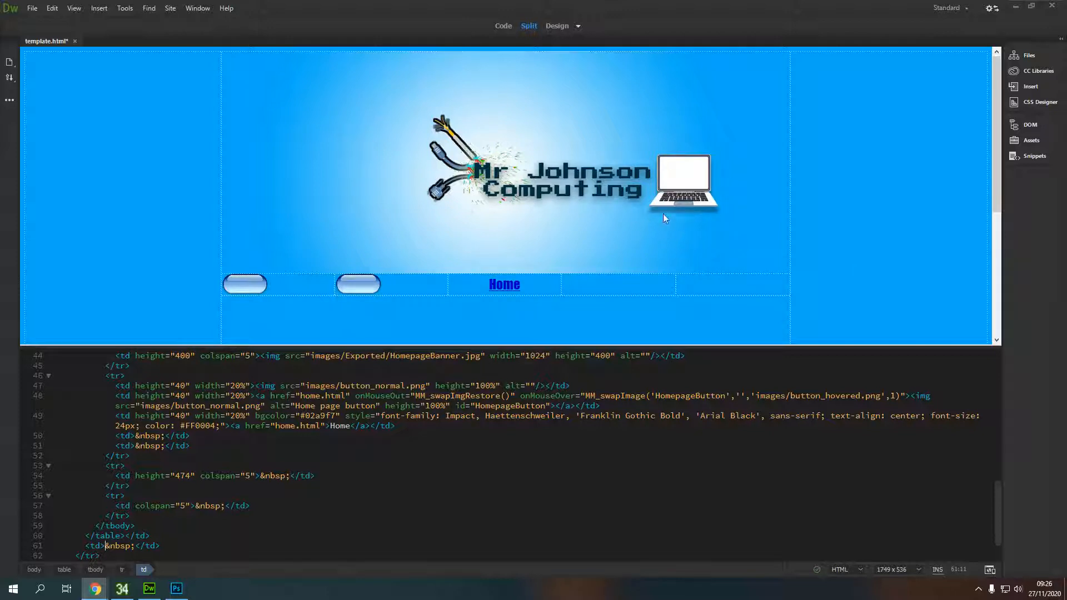
mouse_move(589, 174)
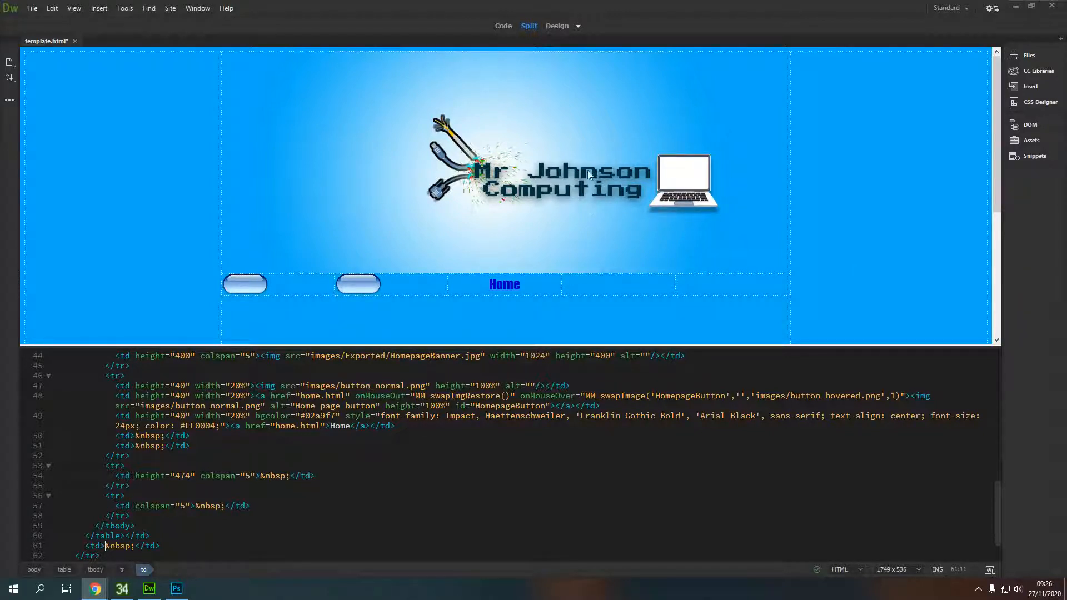
Select the banner image and bring up its image properties.
left_click(558, 163)
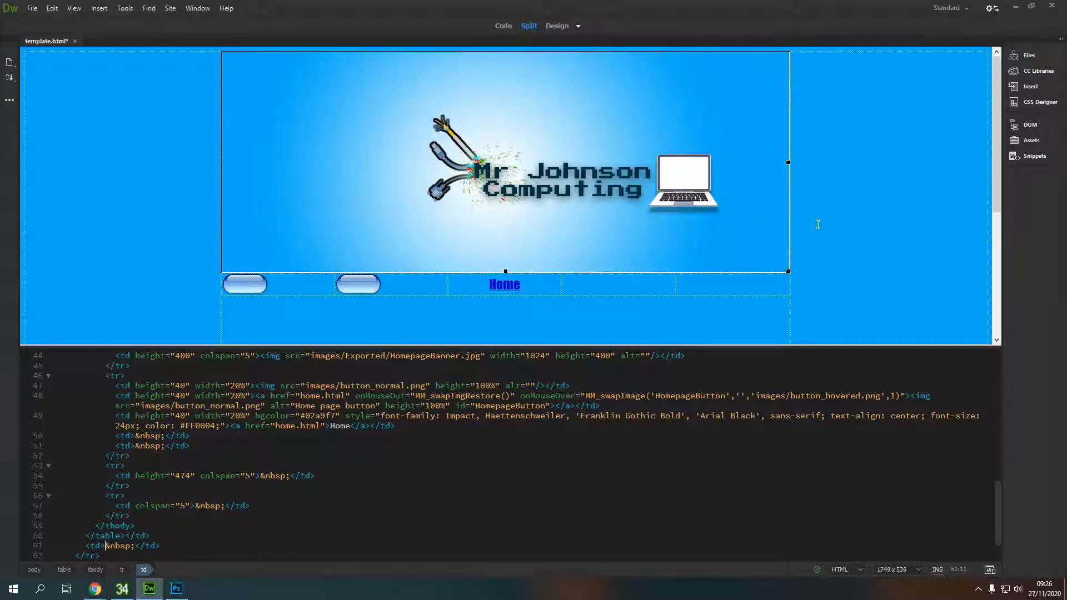
left_click(558, 163)
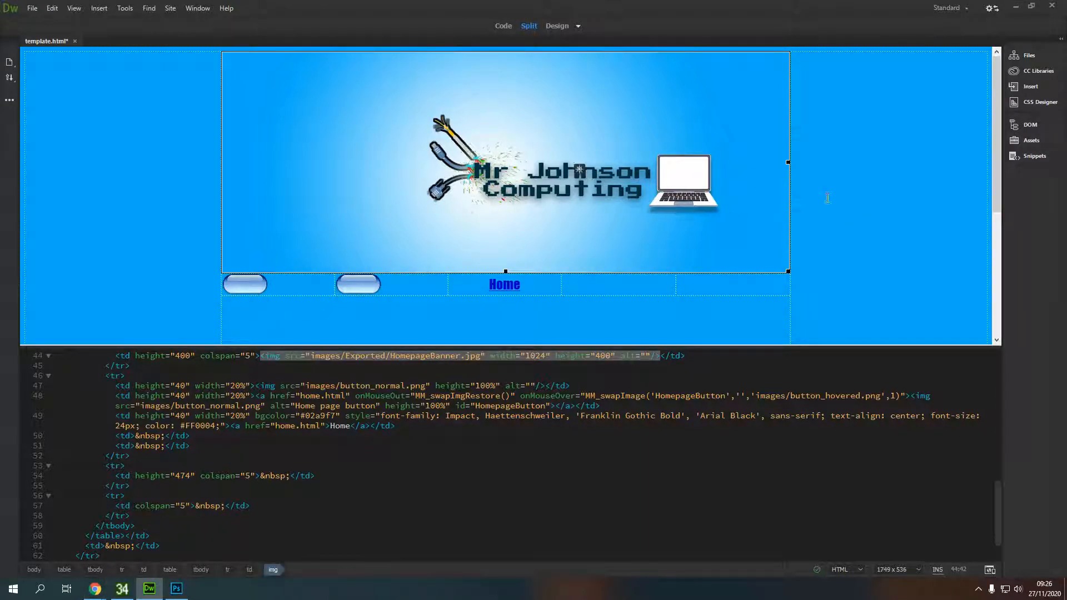
mouse_move(276, 202)
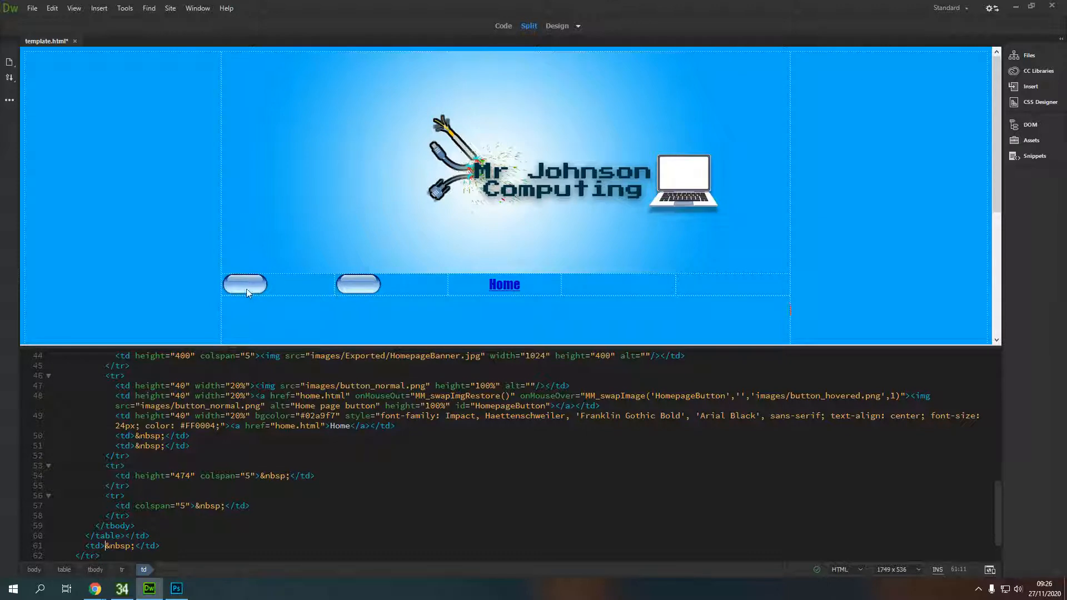
left_click(244, 283)
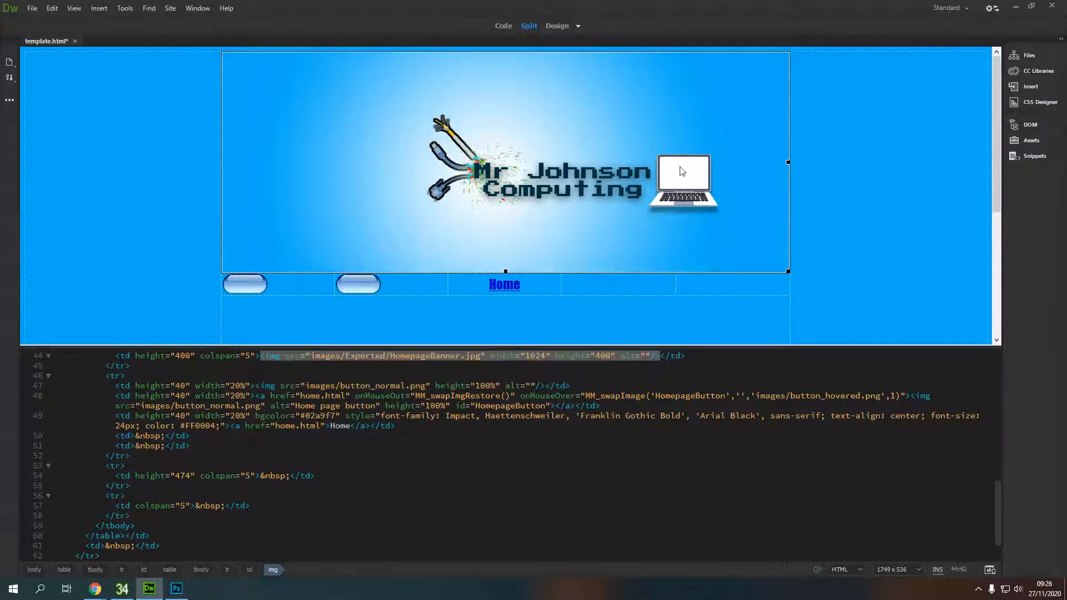
mouse_move(666, 166)
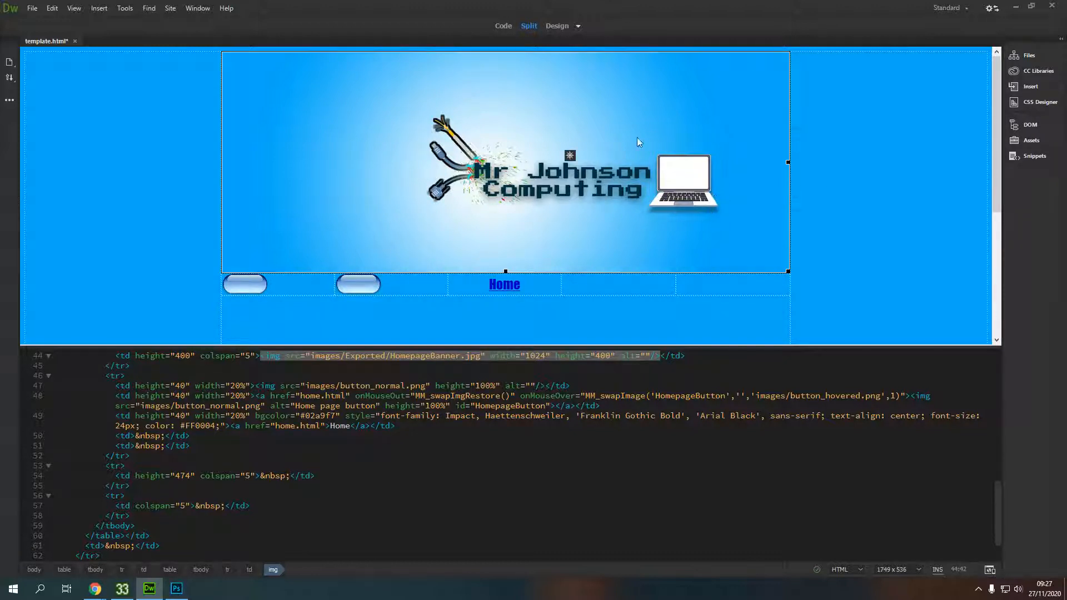
right_click(638, 141)
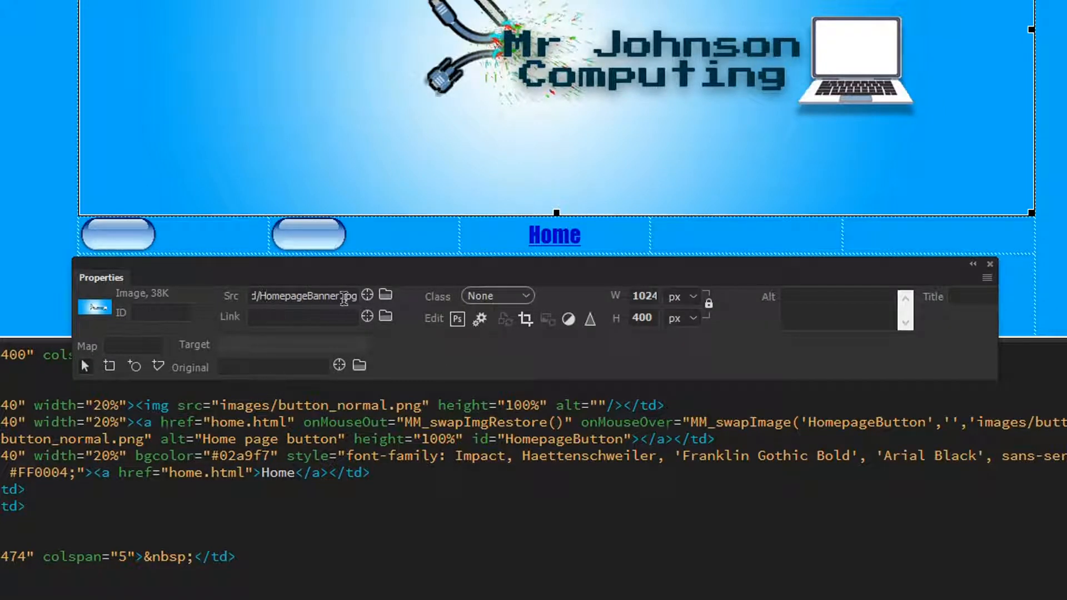
Enter home.html as the banner image's link address.
triple_click(302, 295)
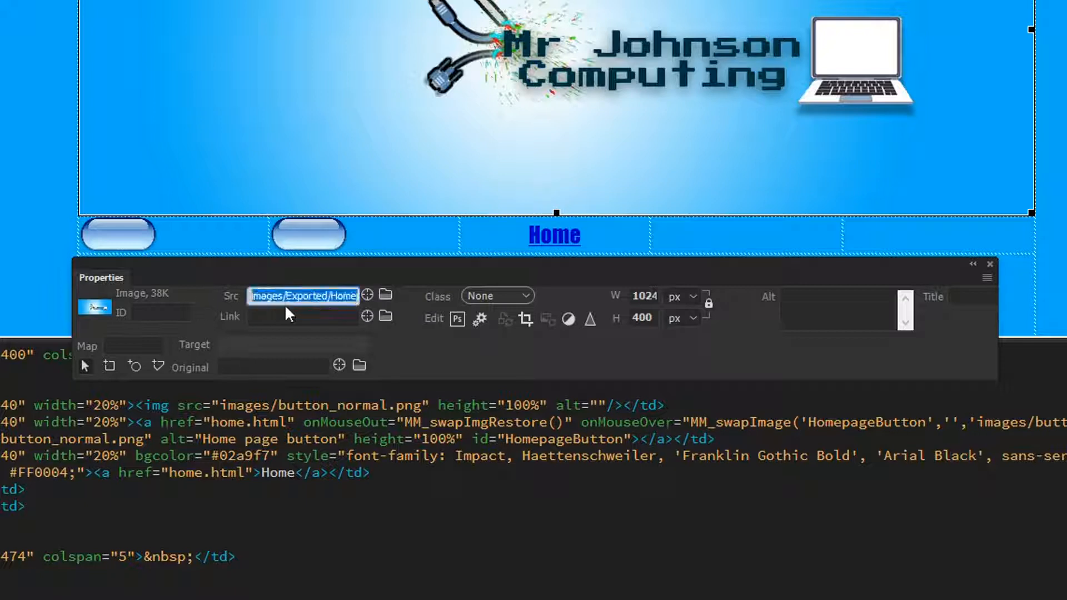
left_click(302, 317)
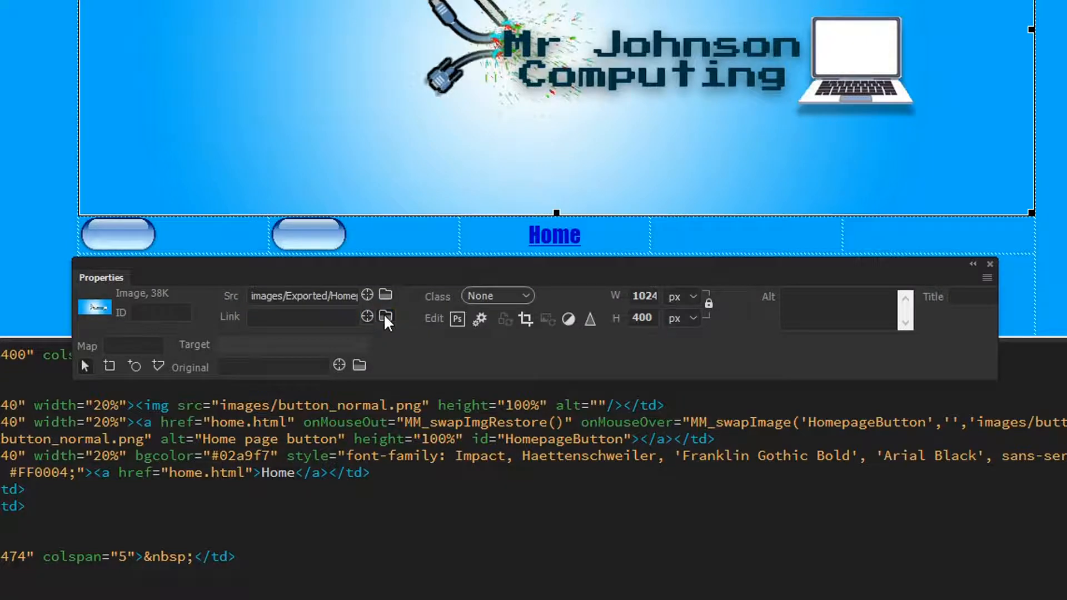
left_click(385, 318)
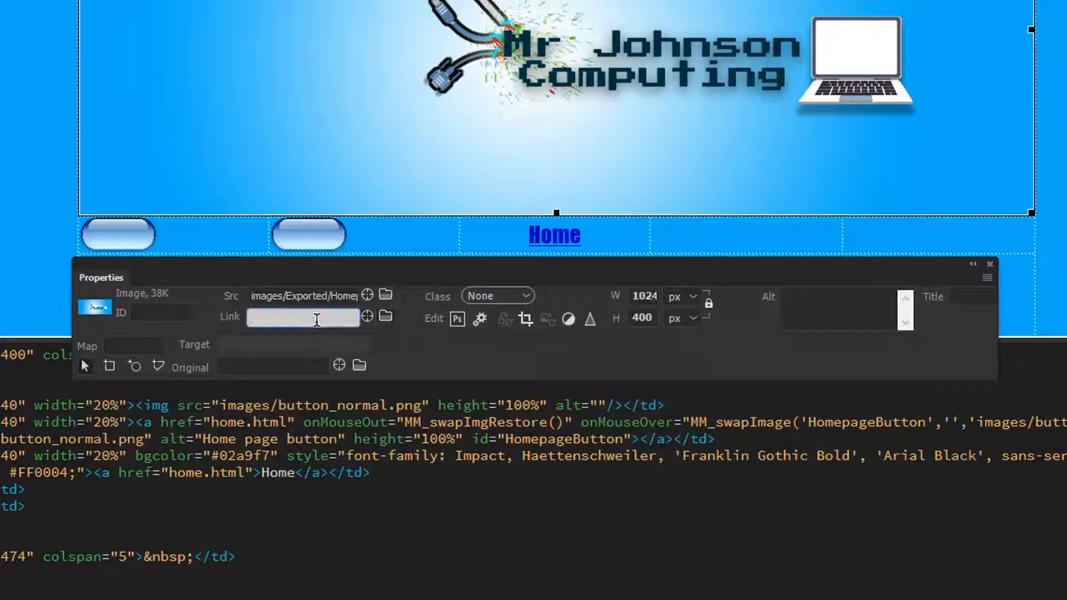
type("home.html")
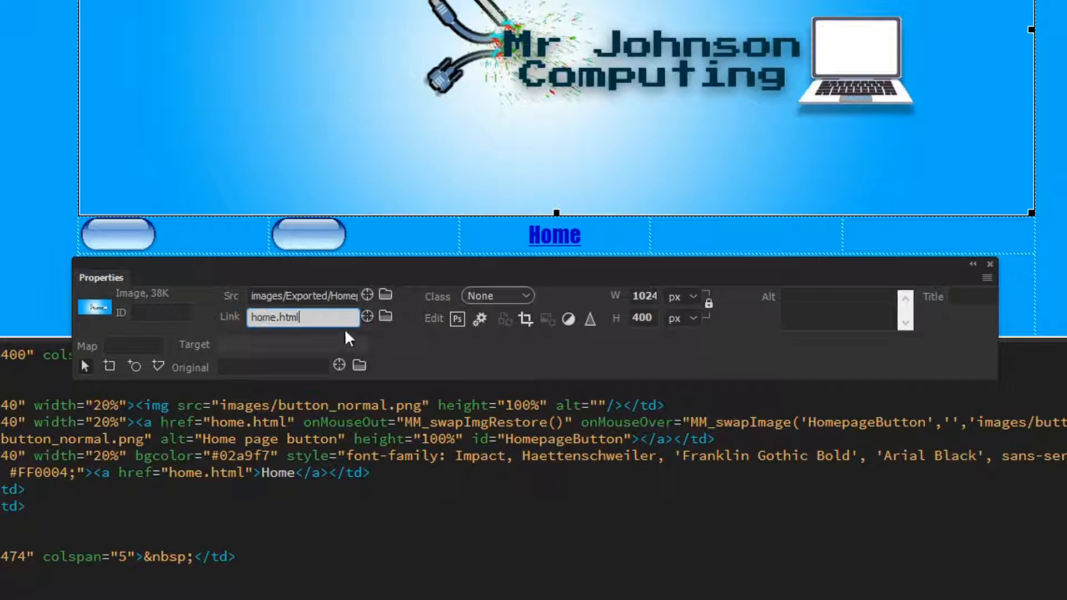
triple_click(302, 316)
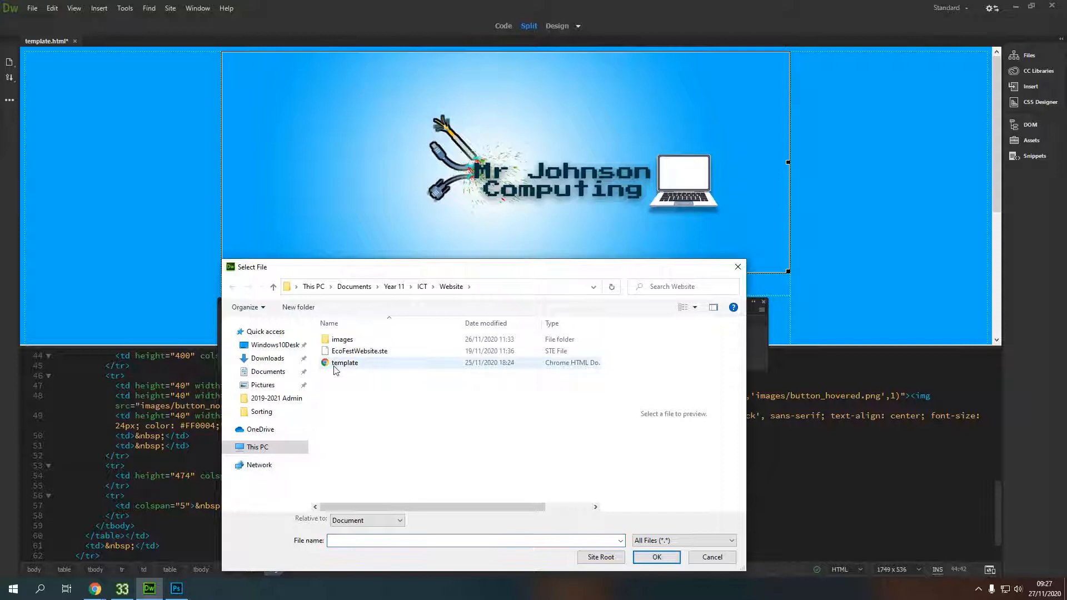
Confirm the page in the Select File dialog so the banner's code reads <a href="home.html">.
left_click(345, 362)
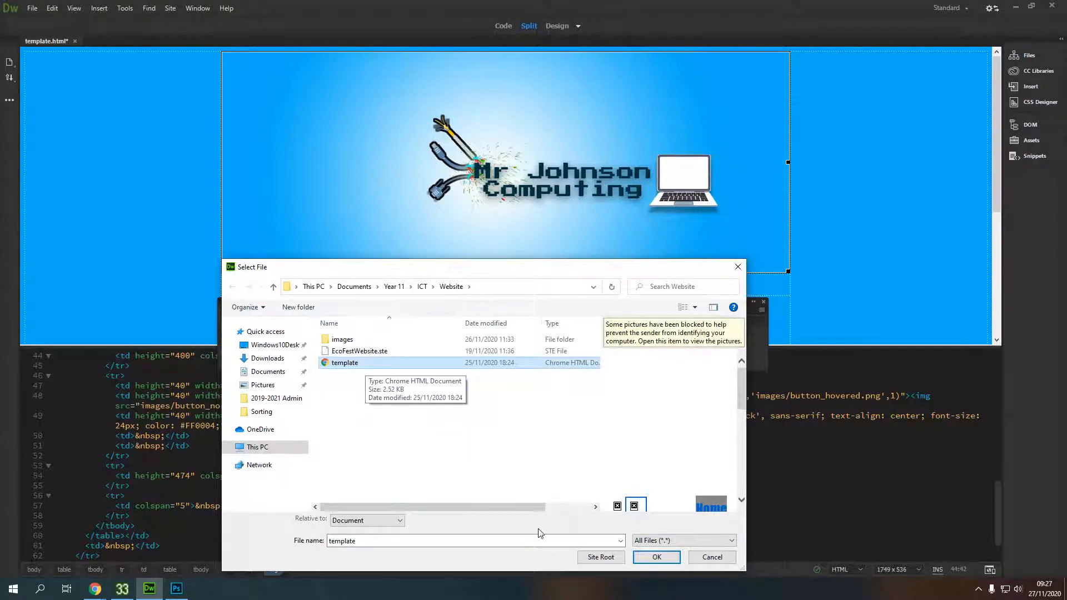
left_click(655, 557)
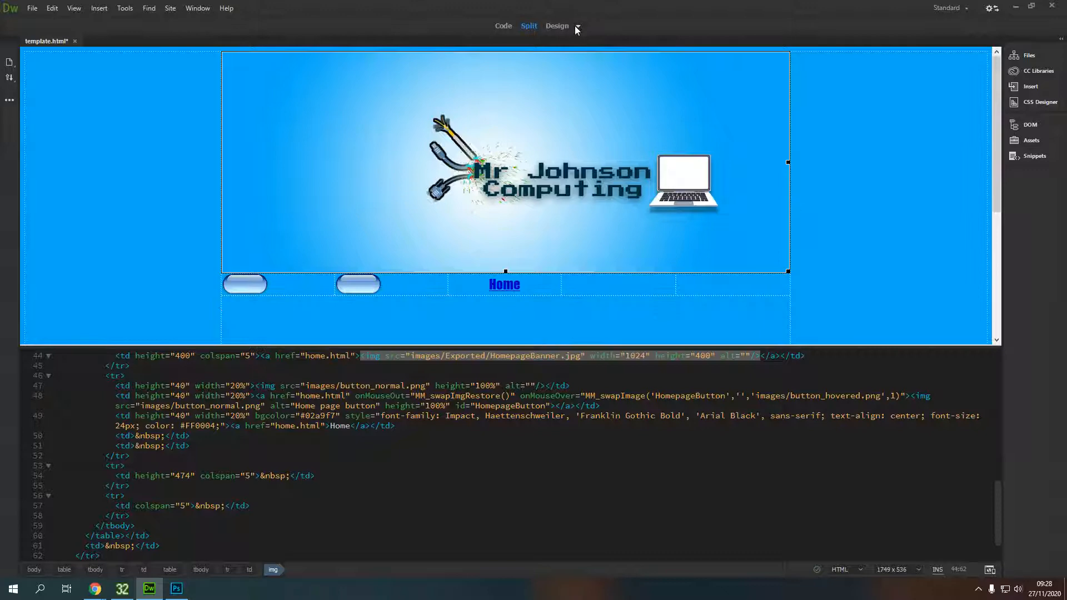
left_click(557, 26)
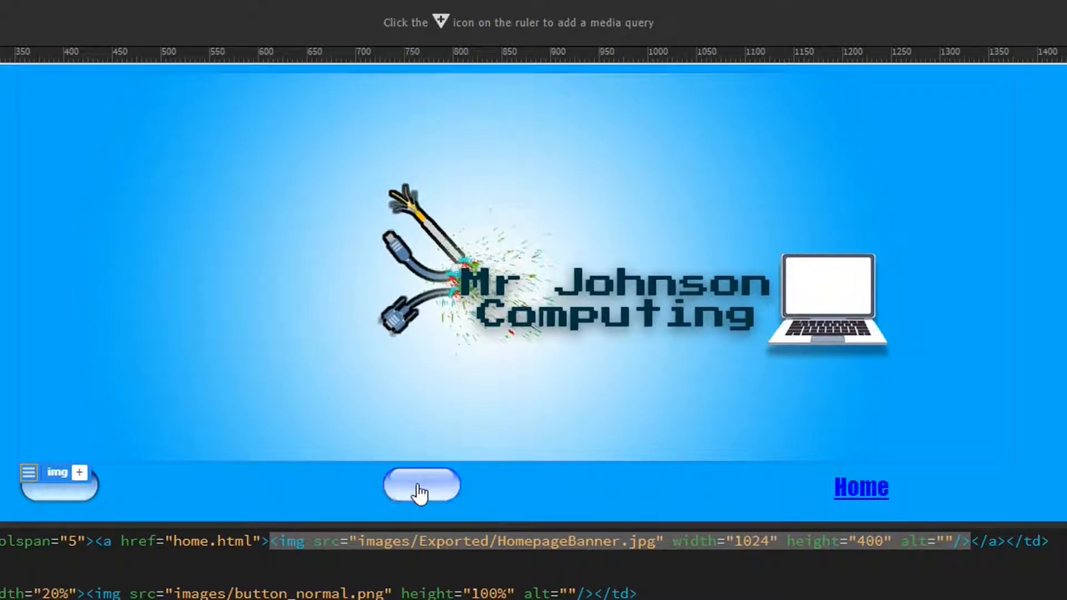
mouse_move(456, 491)
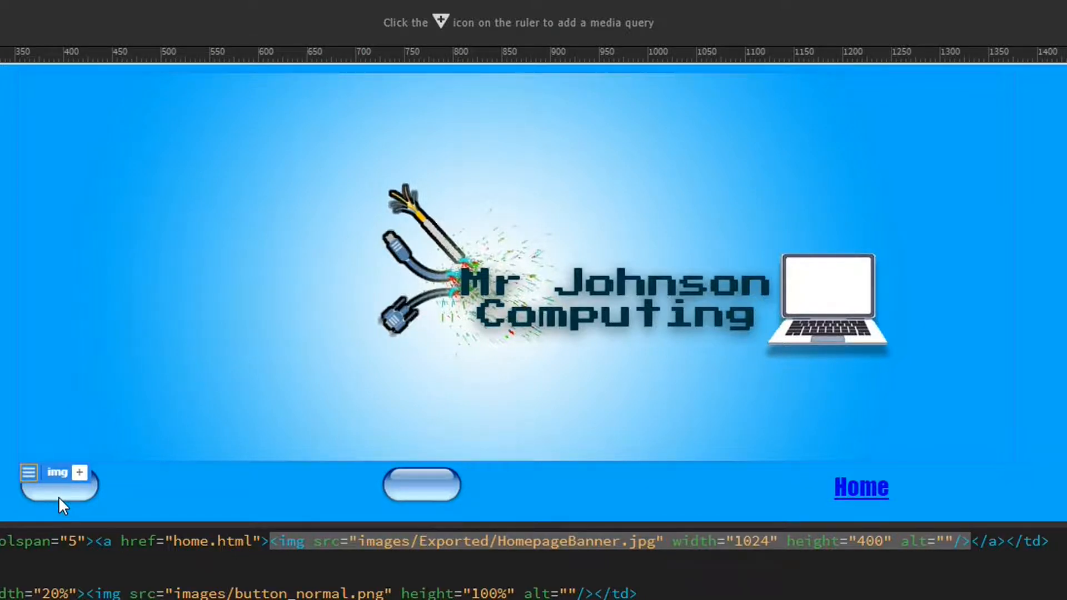
mouse_move(150, 520)
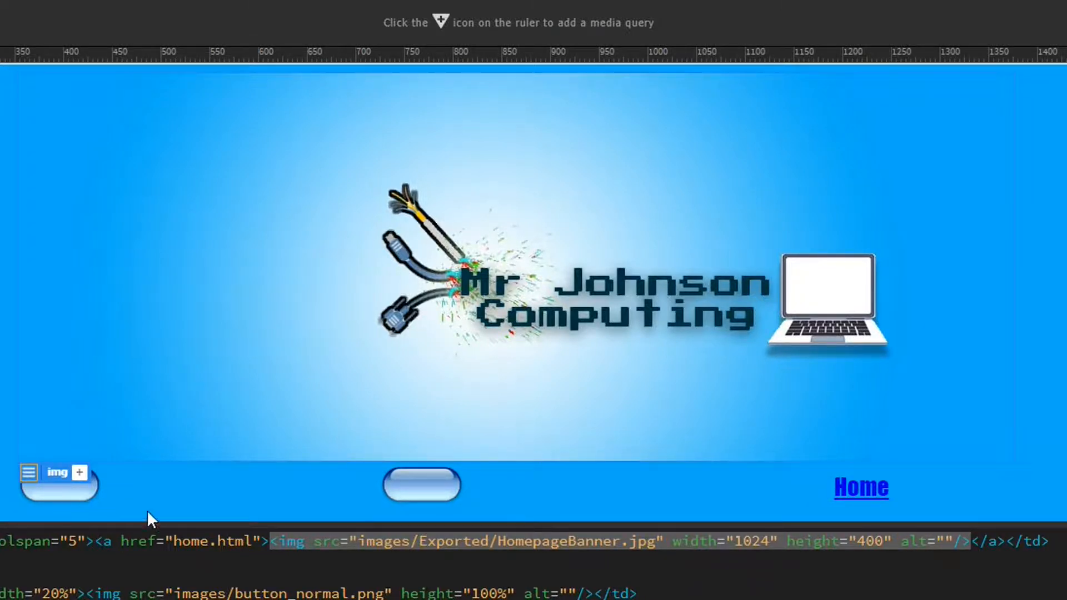